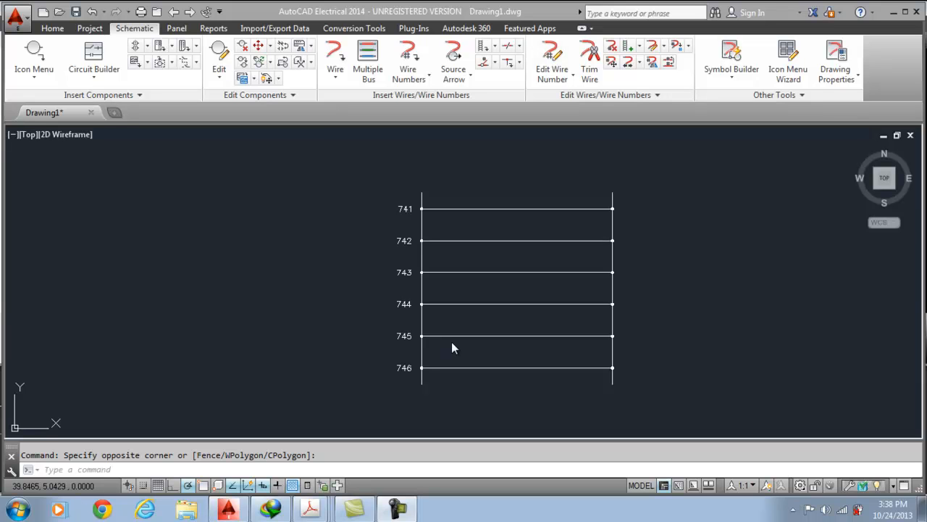
{"action": "mouse_move", "coordinate": [463, 281]}
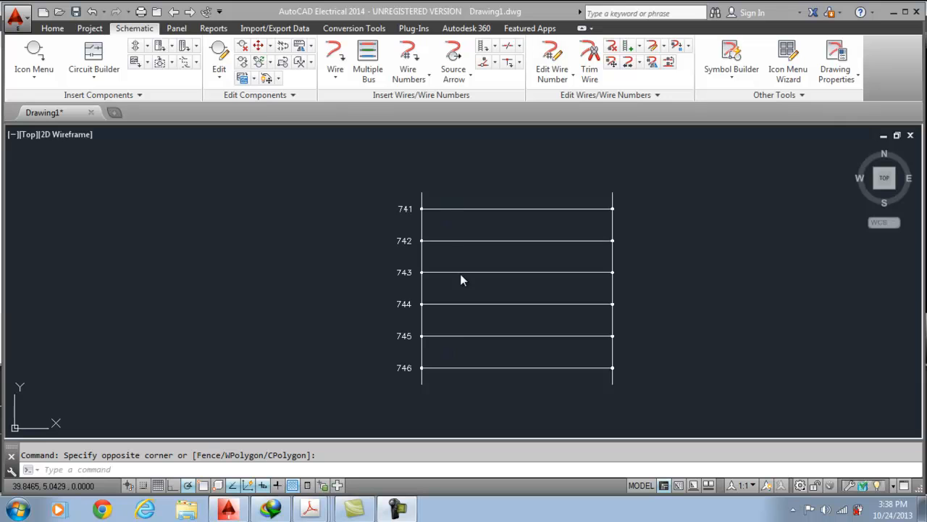
{"action": "mouse_move", "coordinate": [427, 289]}
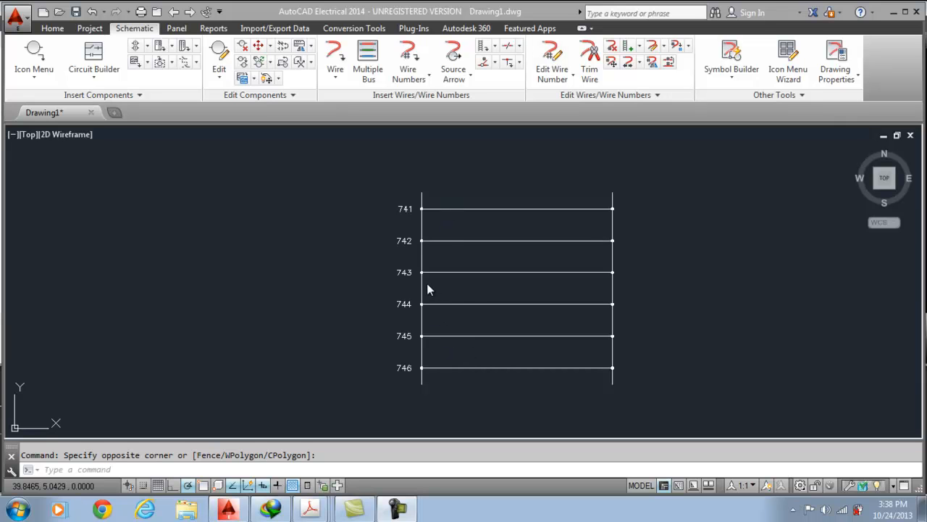
{"action": "mouse_move", "coordinate": [619, 297]}
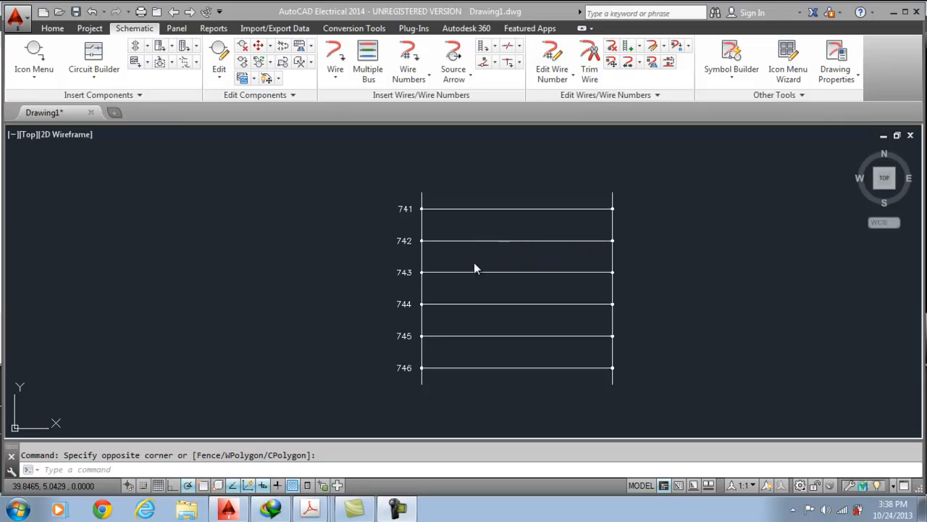
{"action": "mouse_move", "coordinate": [614, 289]}
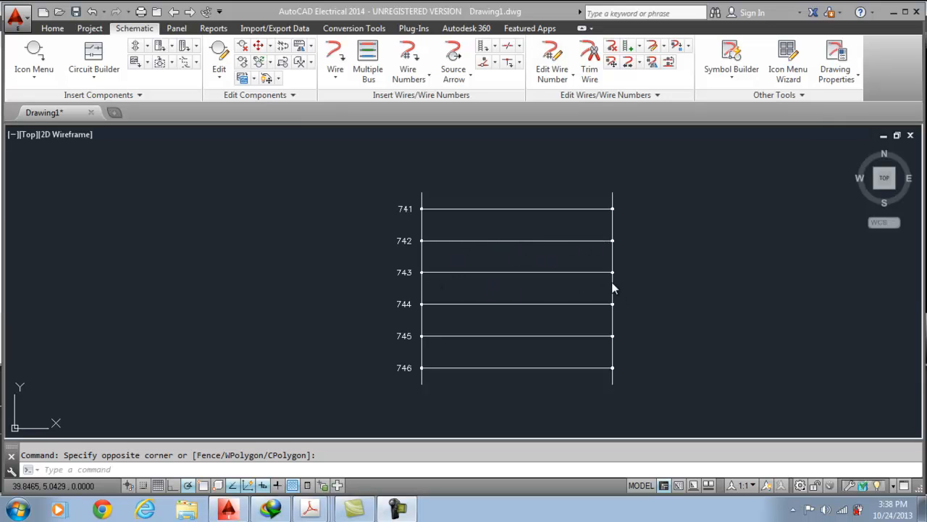
{"action": "mouse_move", "coordinate": [304, 252]}
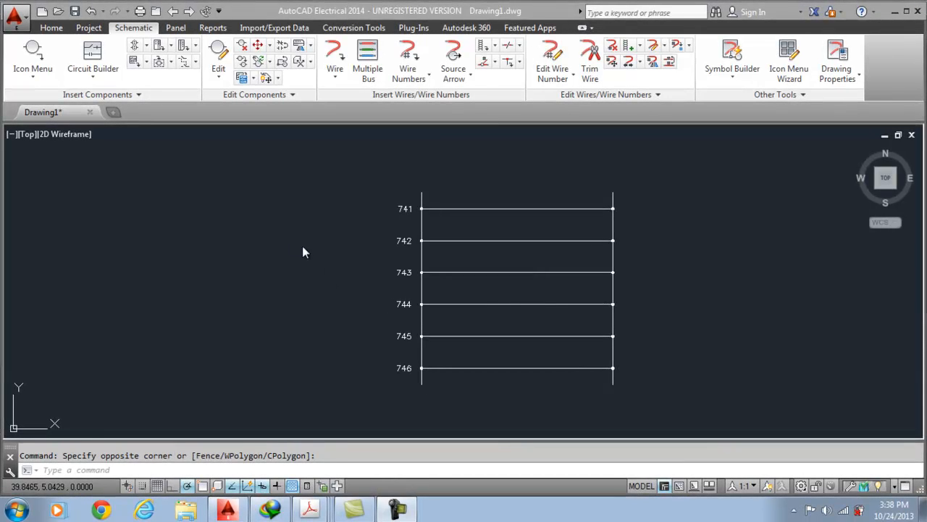
{"action": "mouse_move", "coordinate": [280, 258]}
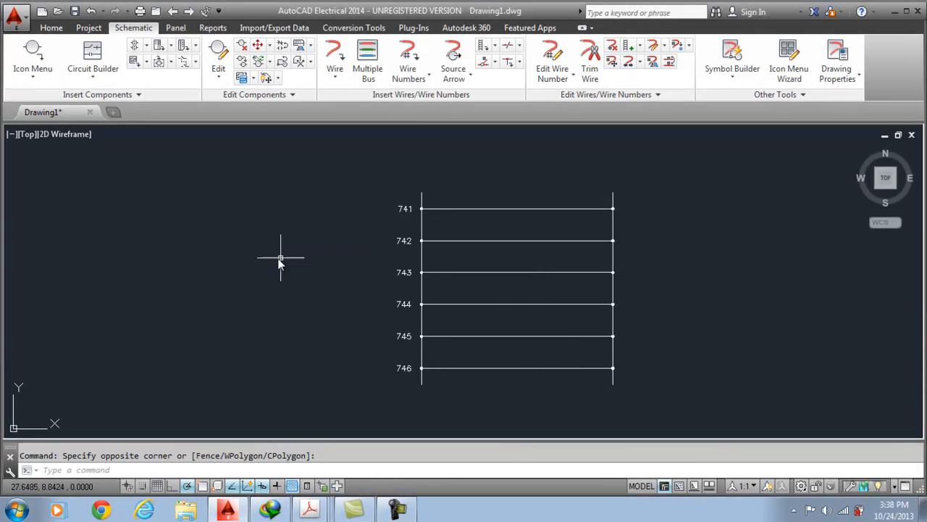
{"action": "mouse_move", "coordinate": [275, 257]}
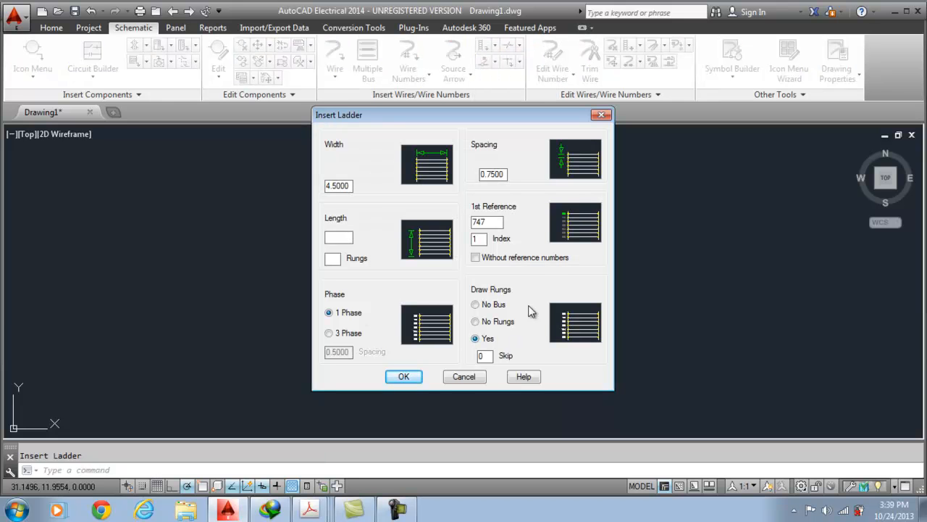
{"action": "mouse_move", "coordinate": [417, 203]}
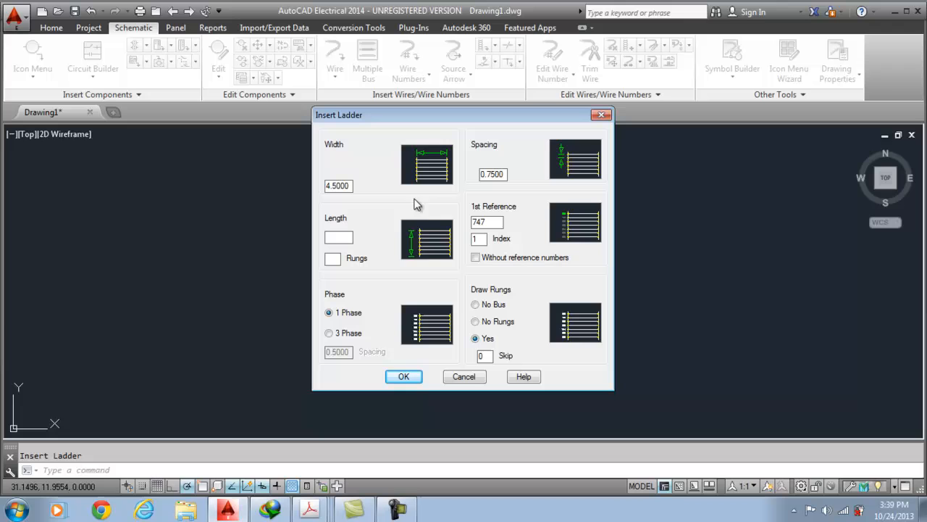
{"action": "mouse_move", "coordinate": [365, 268]}
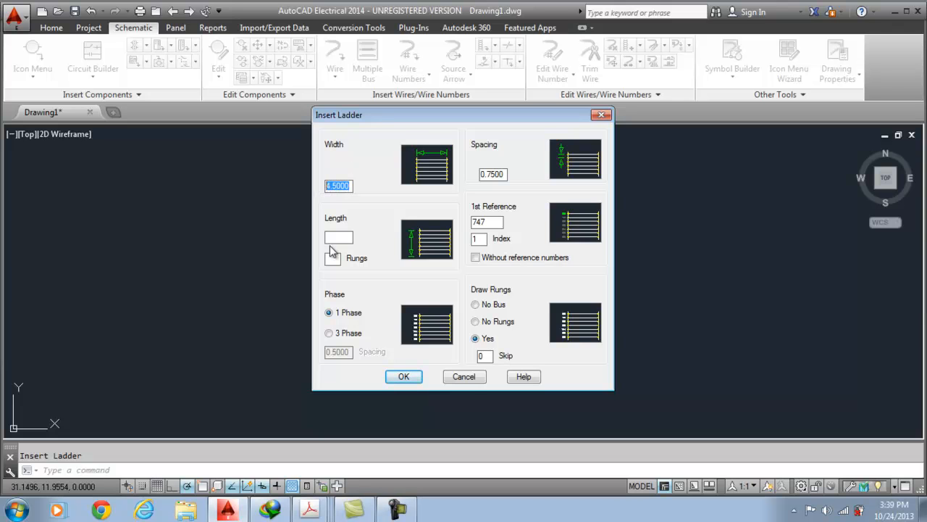
- Configure the new ladder with width 5, 5 rungs, 1.0 spacing, and first reference 101
{"action": "type", "text": "5"}
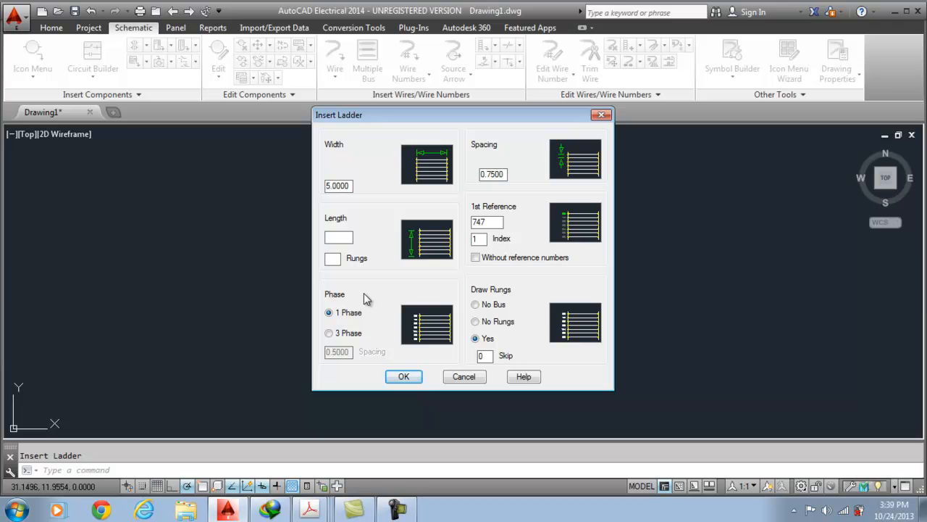
{"action": "type", "text": "7"}
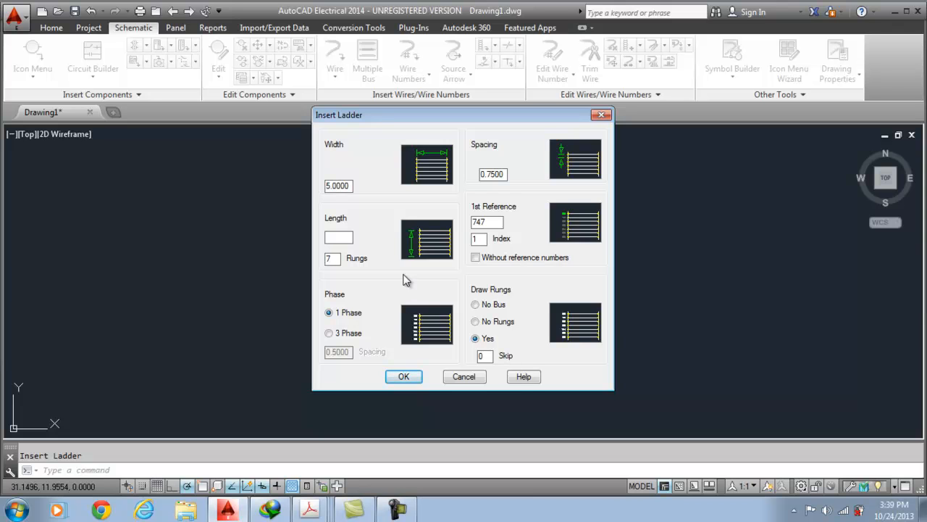
{"action": "left_click", "coordinate": [493, 174]}
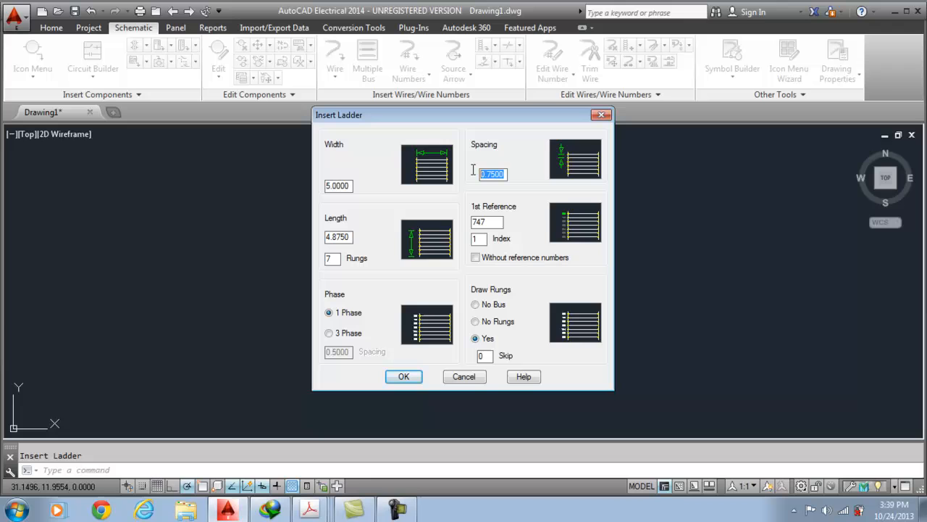
{"action": "mouse_move", "coordinate": [442, 232]}
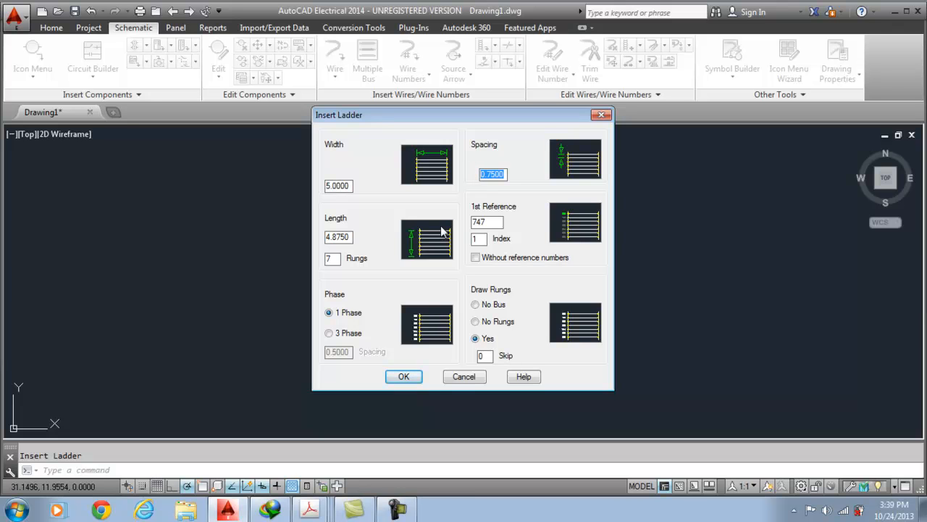
{"action": "type", "text": "1"}
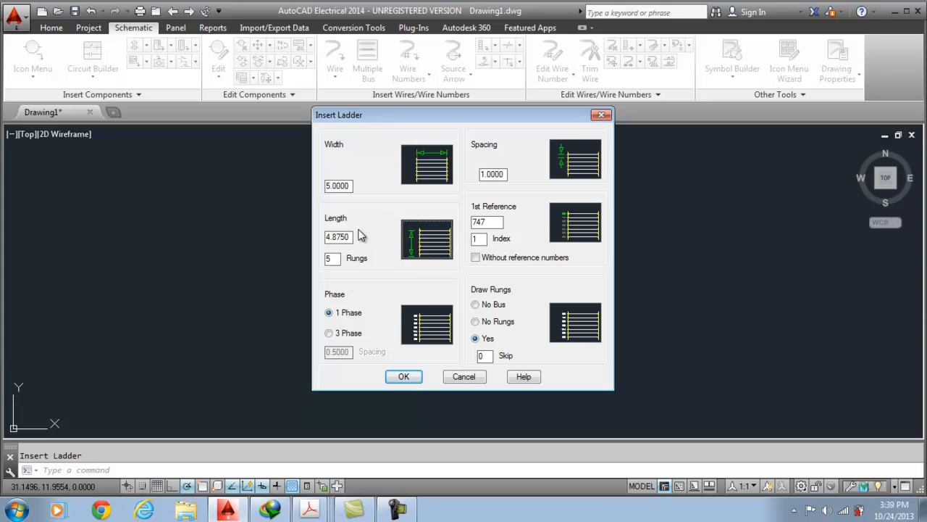
{"action": "mouse_move", "coordinate": [360, 244]}
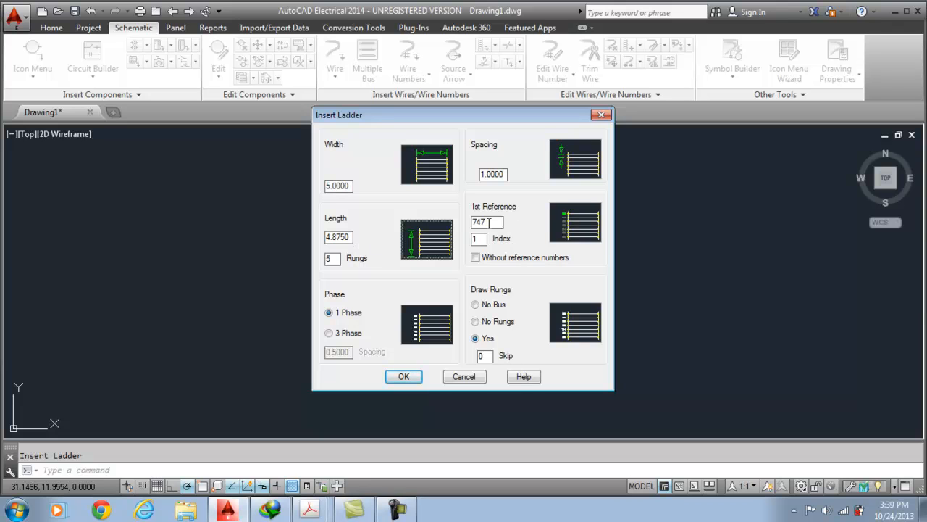
{"action": "triple_click", "coordinate": [486, 221]}
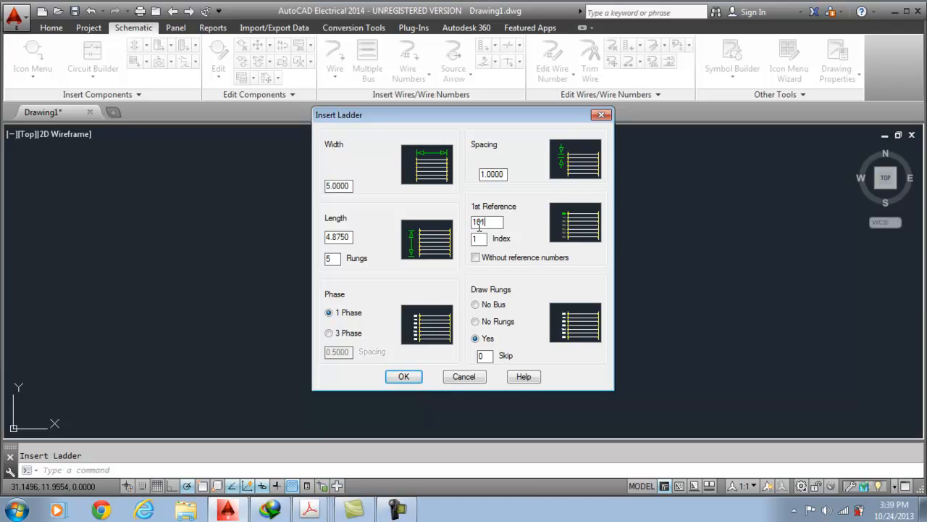
{"action": "type", "text": "101"}
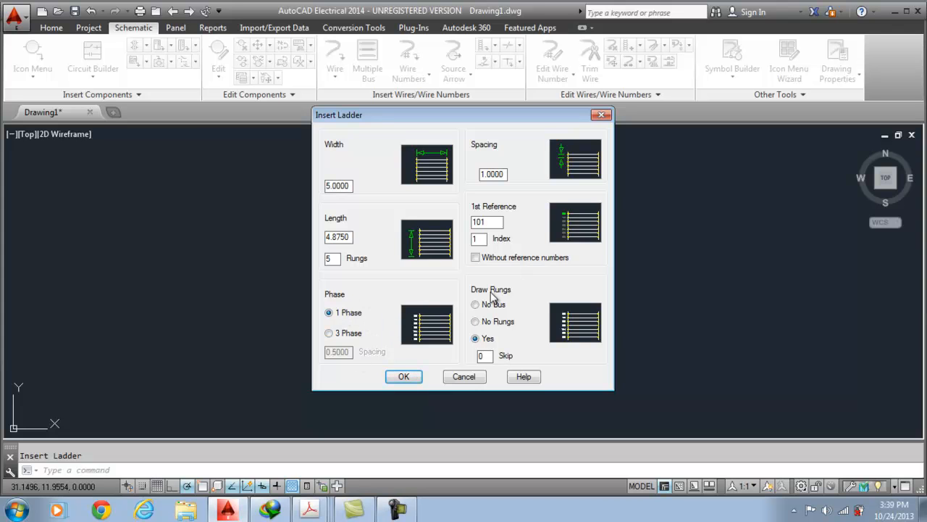
{"action": "mouse_move", "coordinate": [465, 281]}
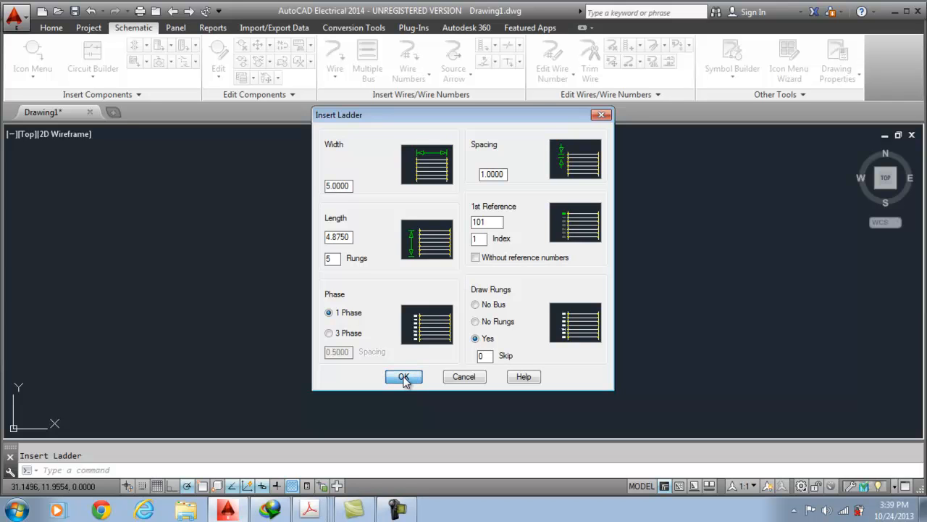
- Accept the ladder settings and place the 101–105 ladder left of the 741–746 ladder
{"action": "left_click", "coordinate": [403, 376]}
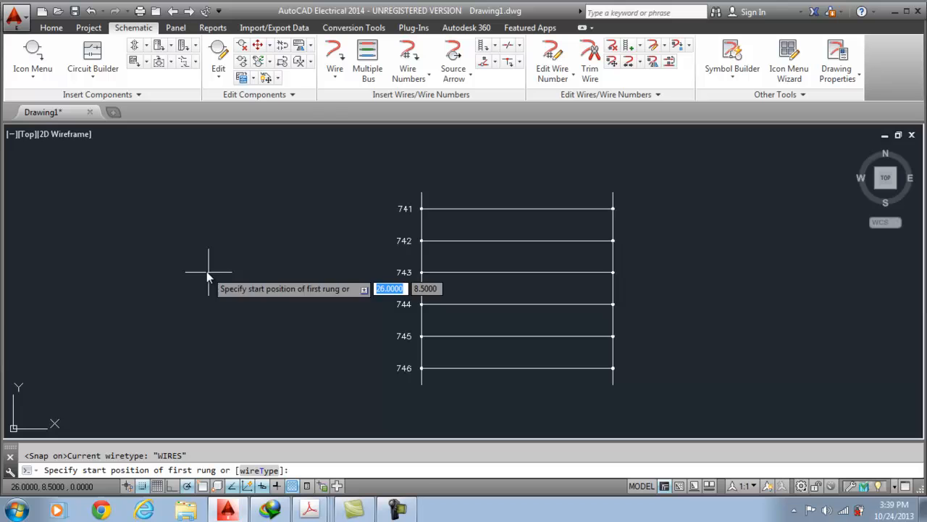
{"action": "mouse_move", "coordinate": [137, 221]}
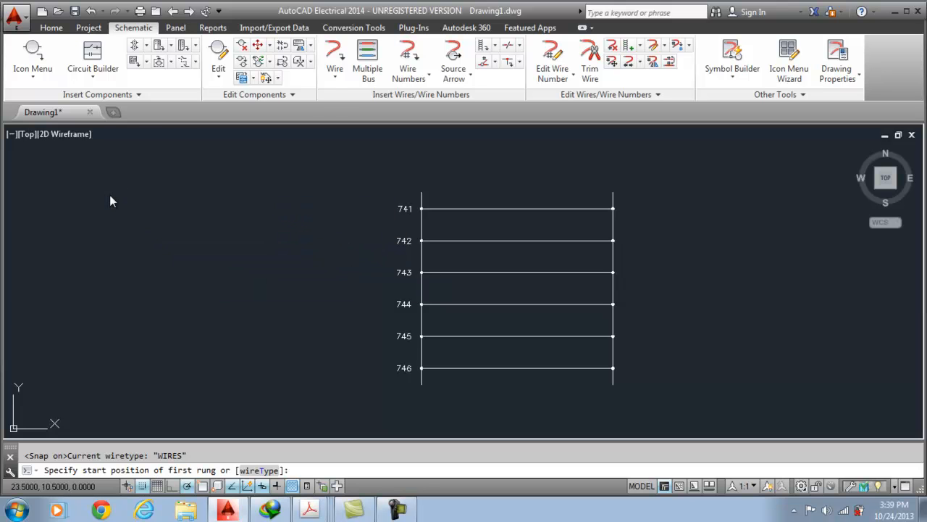
{"action": "left_click", "coordinate": [162, 179]}
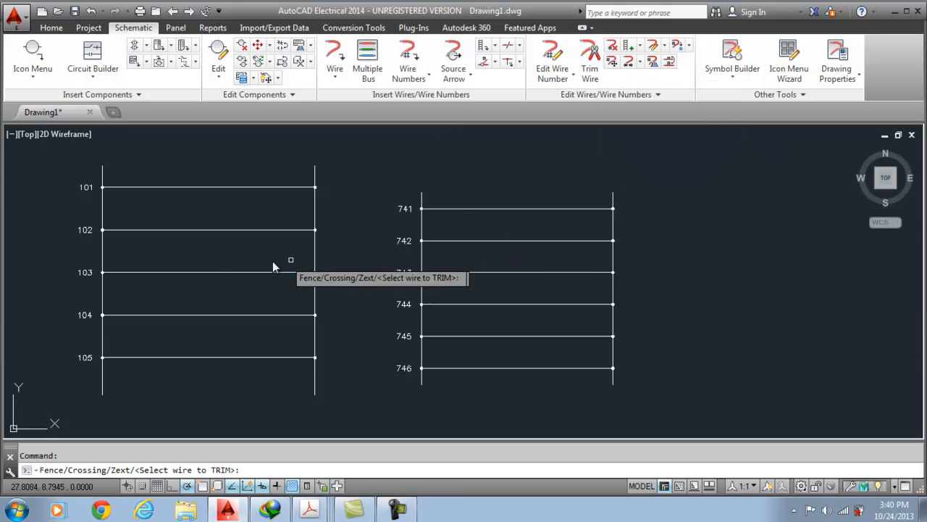
- Trim away the rung 103 wire on the new ladder
{"action": "left_click", "coordinate": [202, 272]}
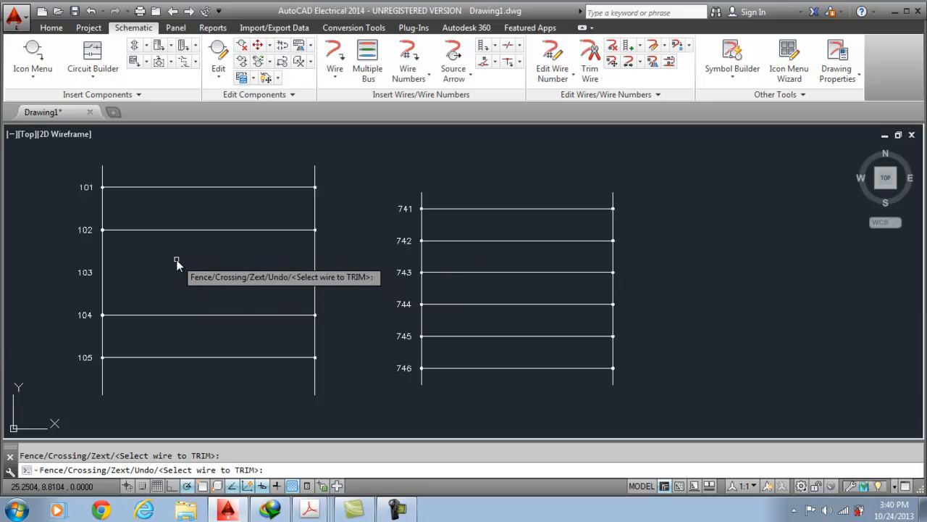
{"action": "mouse_move", "coordinate": [164, 326]}
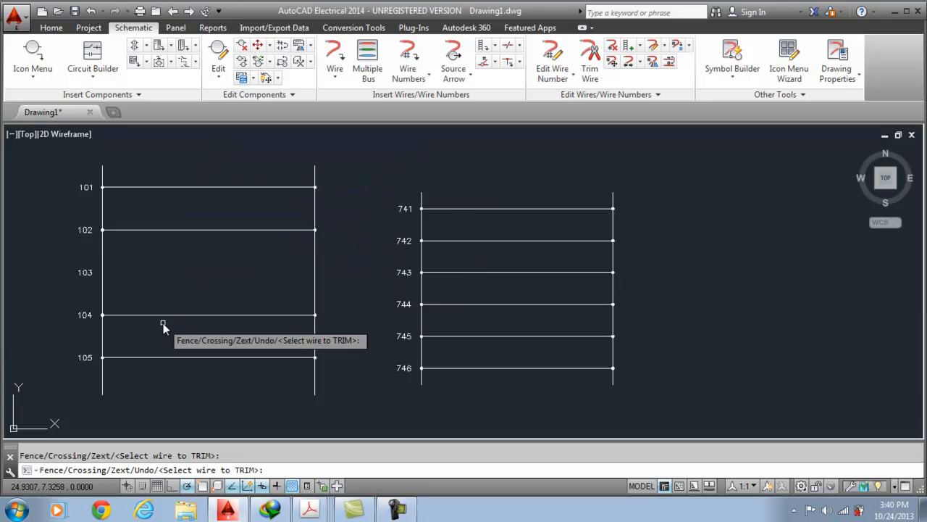
- Start a plain Wire from the Wire dropdown to connect rung 104 toward rung 102
{"action": "left_click", "coordinate": [335, 54]}
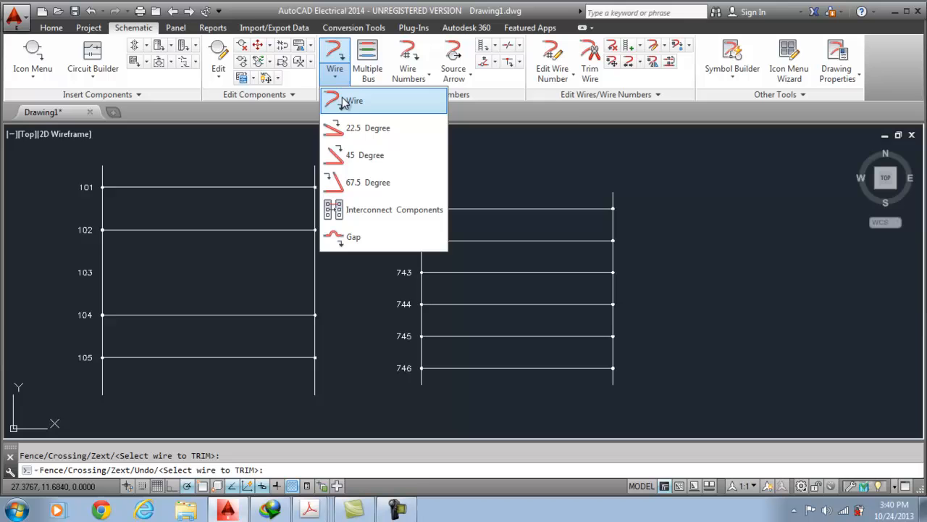
{"action": "left_click", "coordinate": [354, 101]}
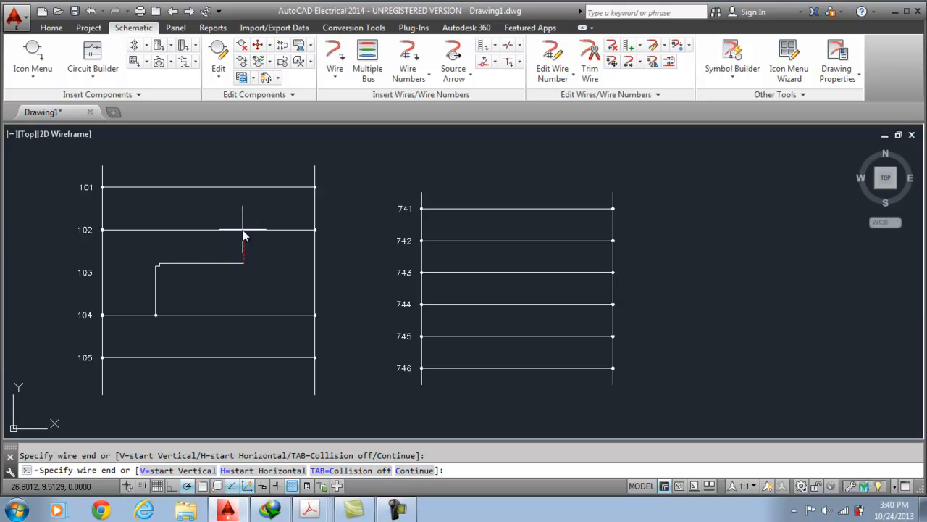
{"action": "mouse_move", "coordinate": [246, 235]}
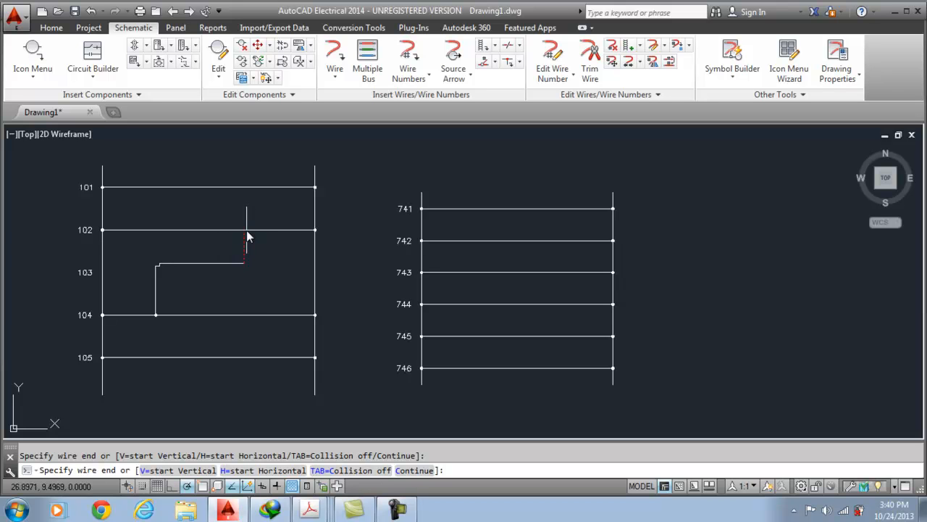